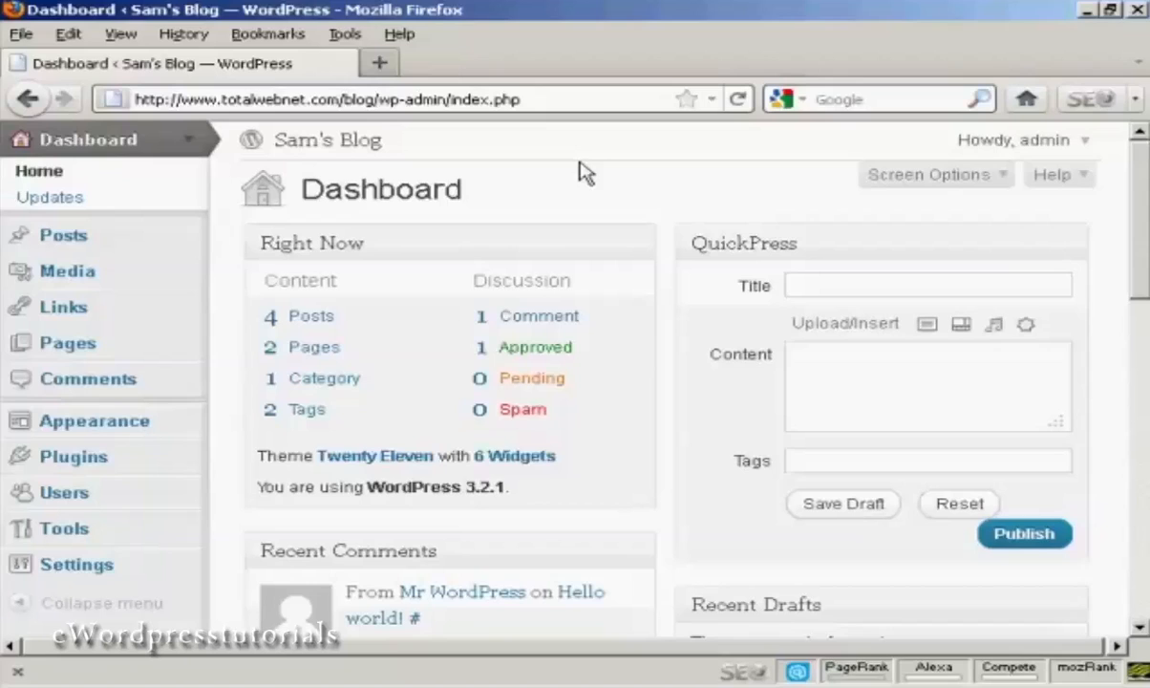
{"action": "mouse_move", "coordinate": [94, 420]}
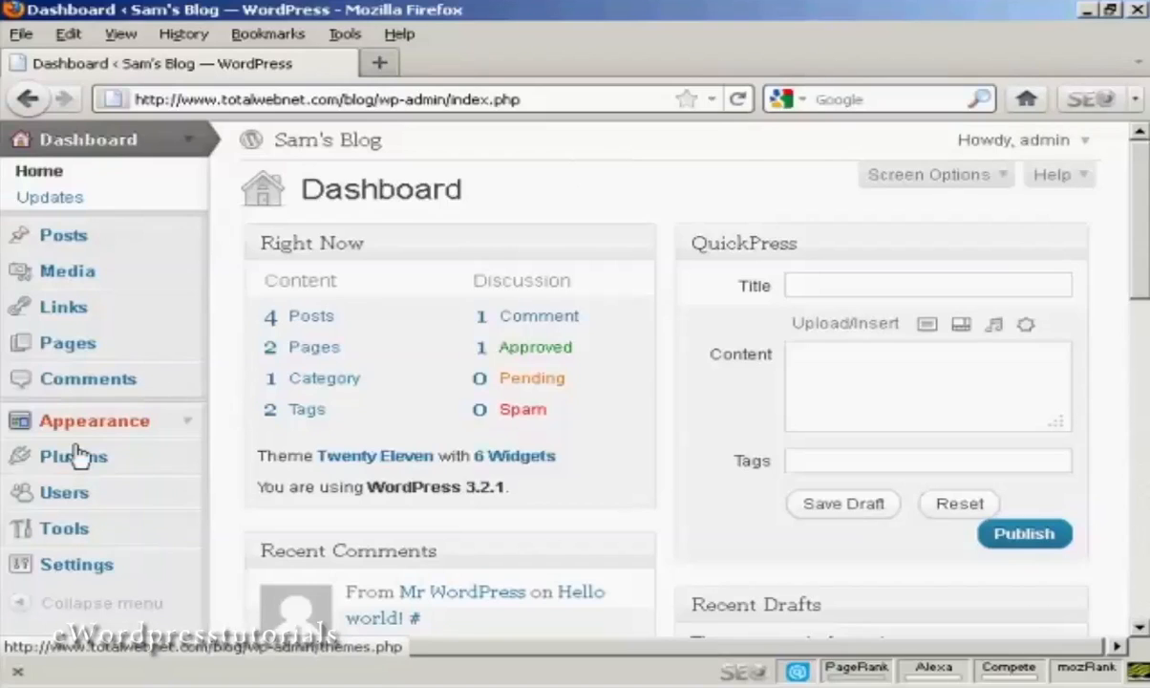
Go to the Plugins page from the admin sidebar
{"action": "left_click", "coordinate": [73, 455]}
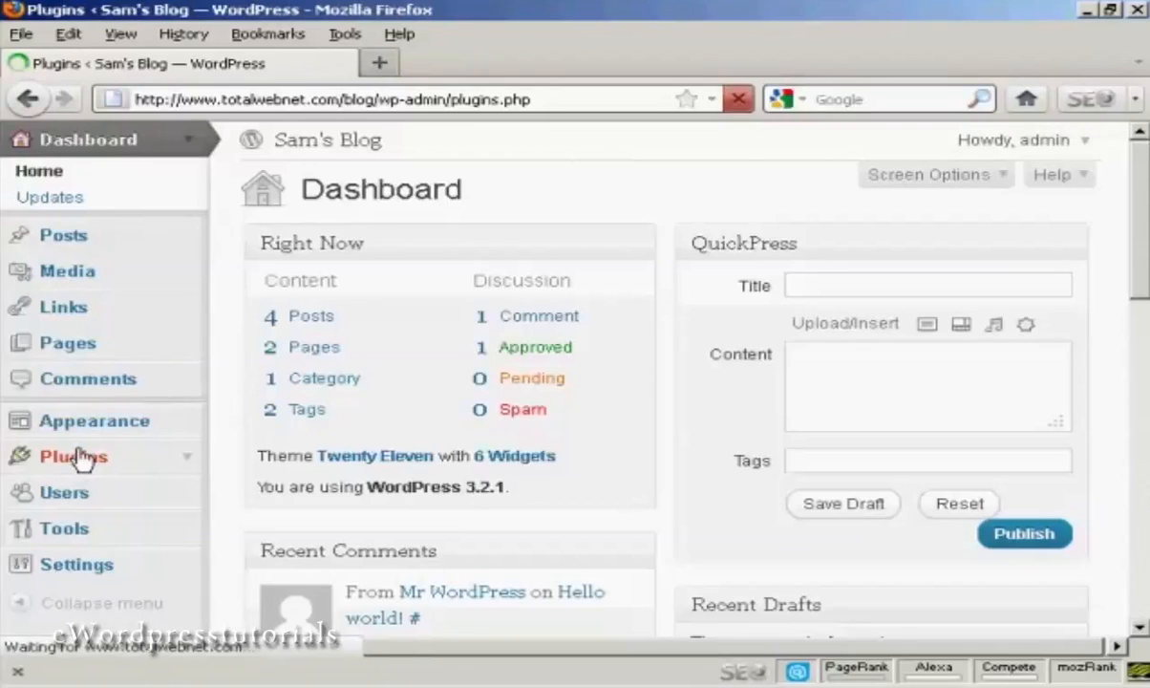
Select all three plugins and run the Update bulk action on them
{"action": "left_click", "coordinate": [72, 455]}
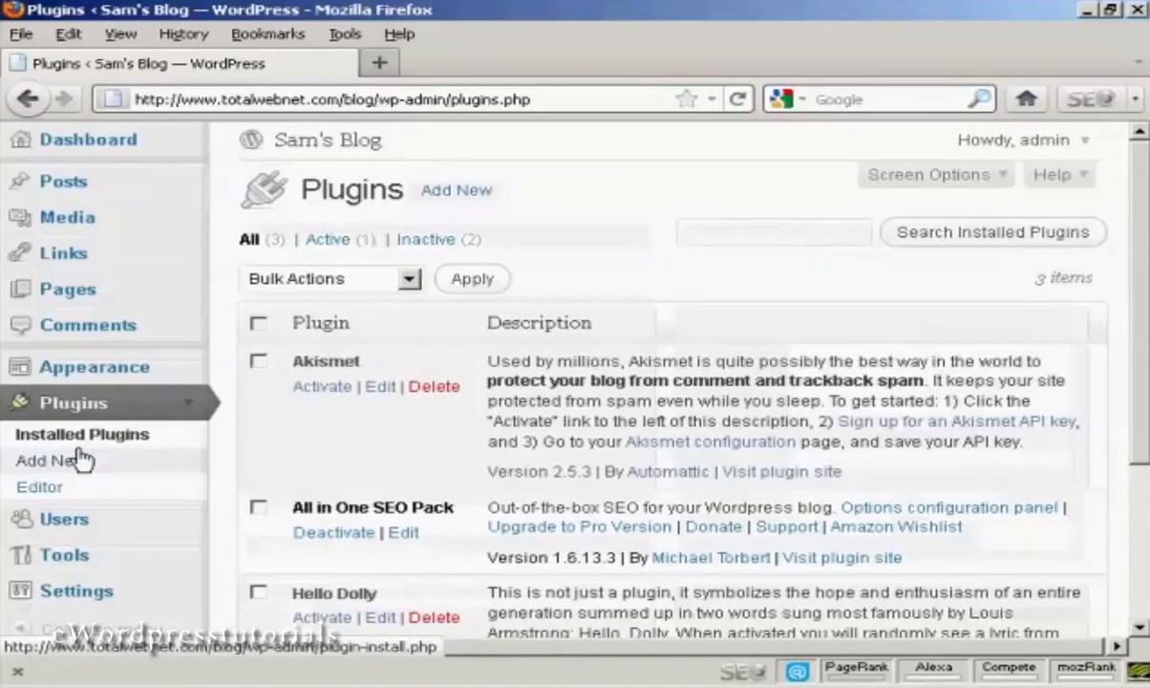
{"action": "mouse_move", "coordinate": [312, 476]}
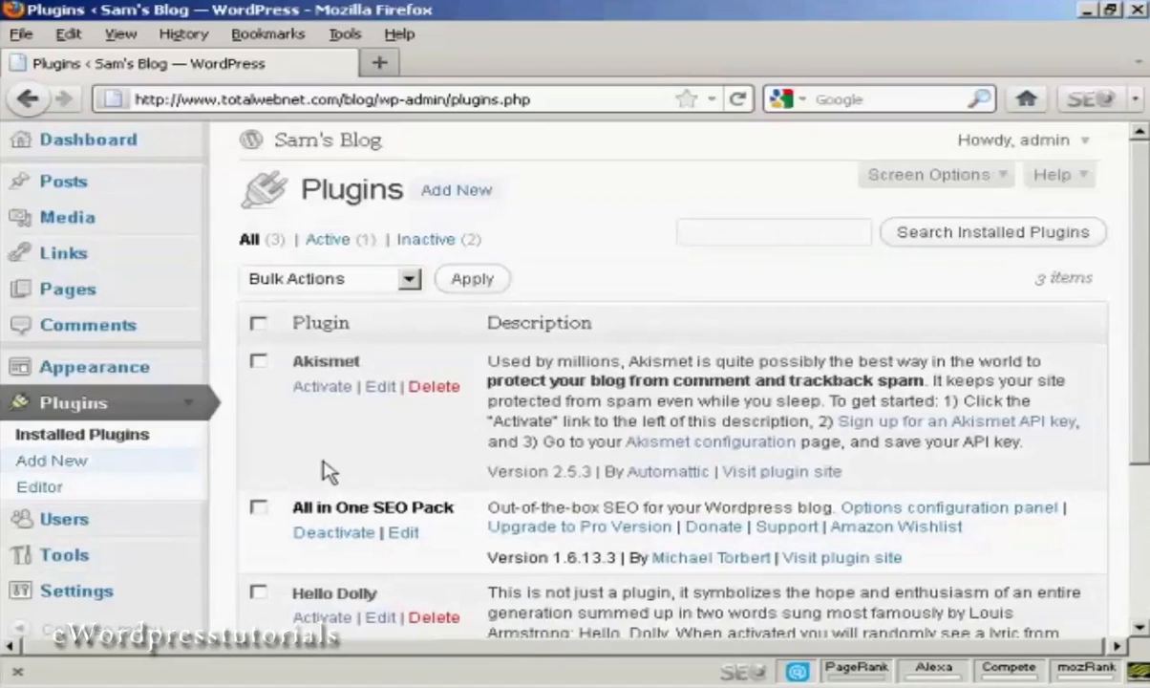
{"action": "mouse_move", "coordinate": [260, 370]}
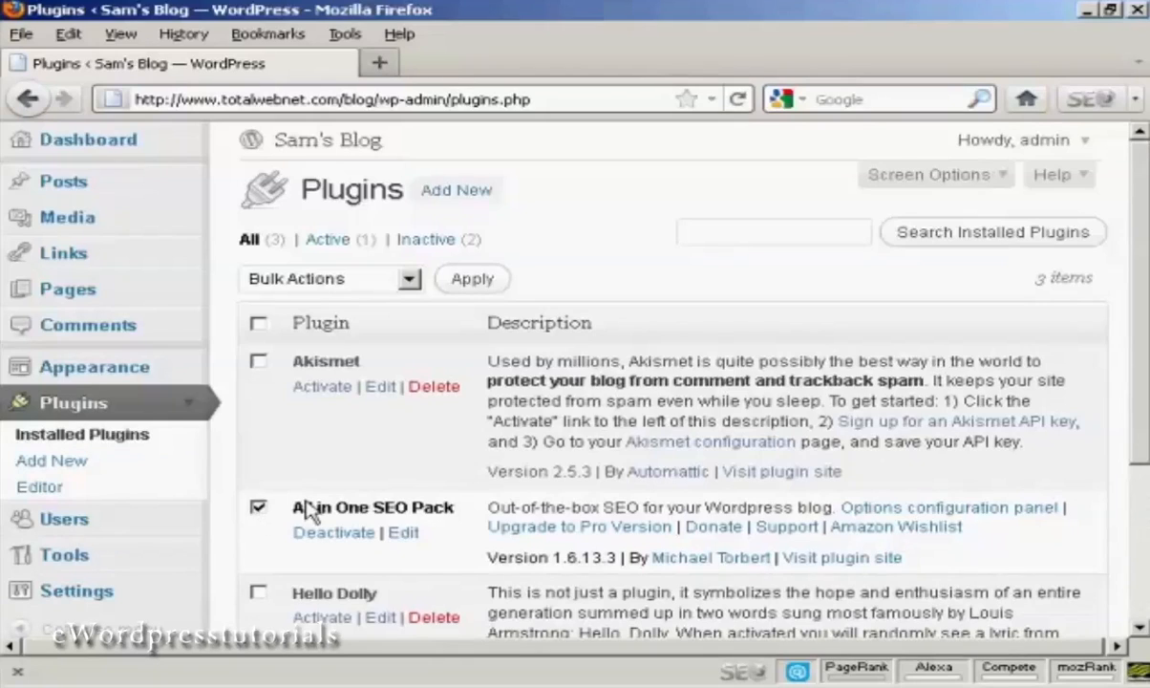
{"action": "left_click", "coordinate": [258, 323]}
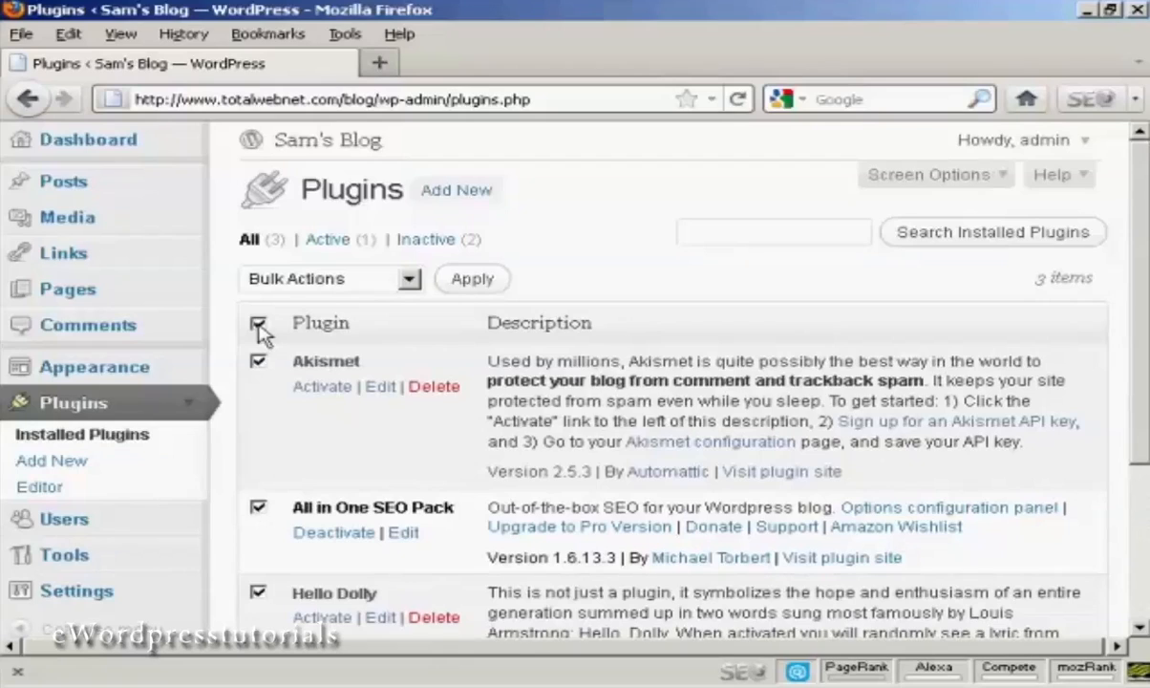
{"action": "mouse_move", "coordinate": [321, 298]}
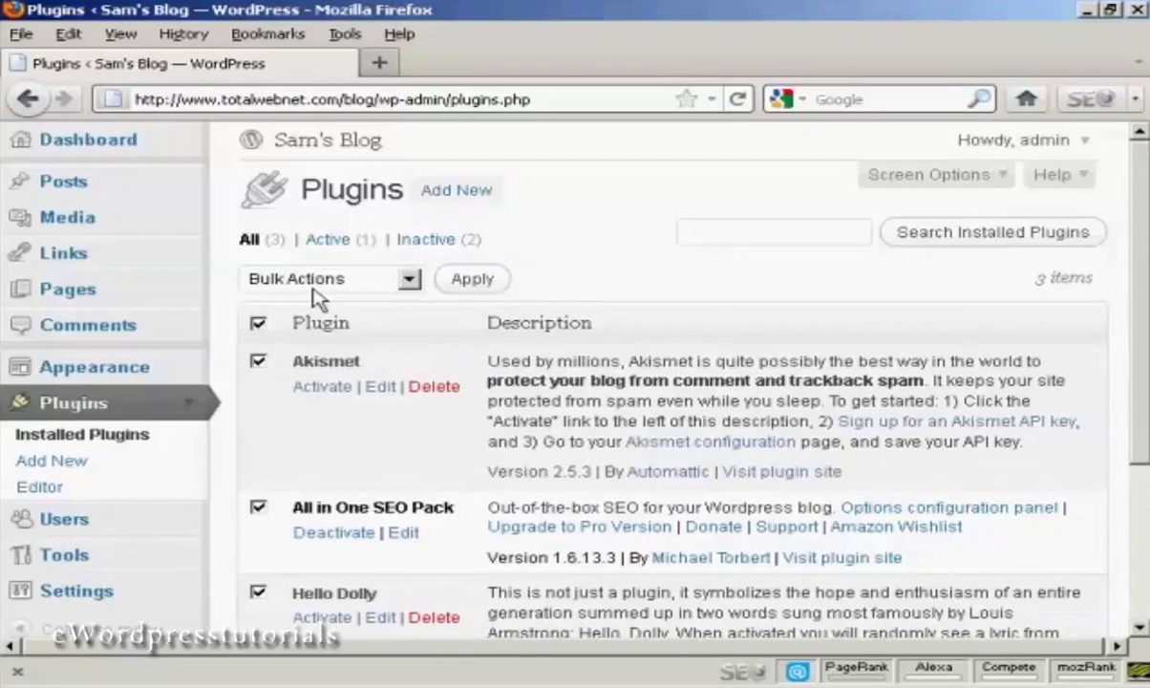
{"action": "left_click", "coordinate": [409, 278]}
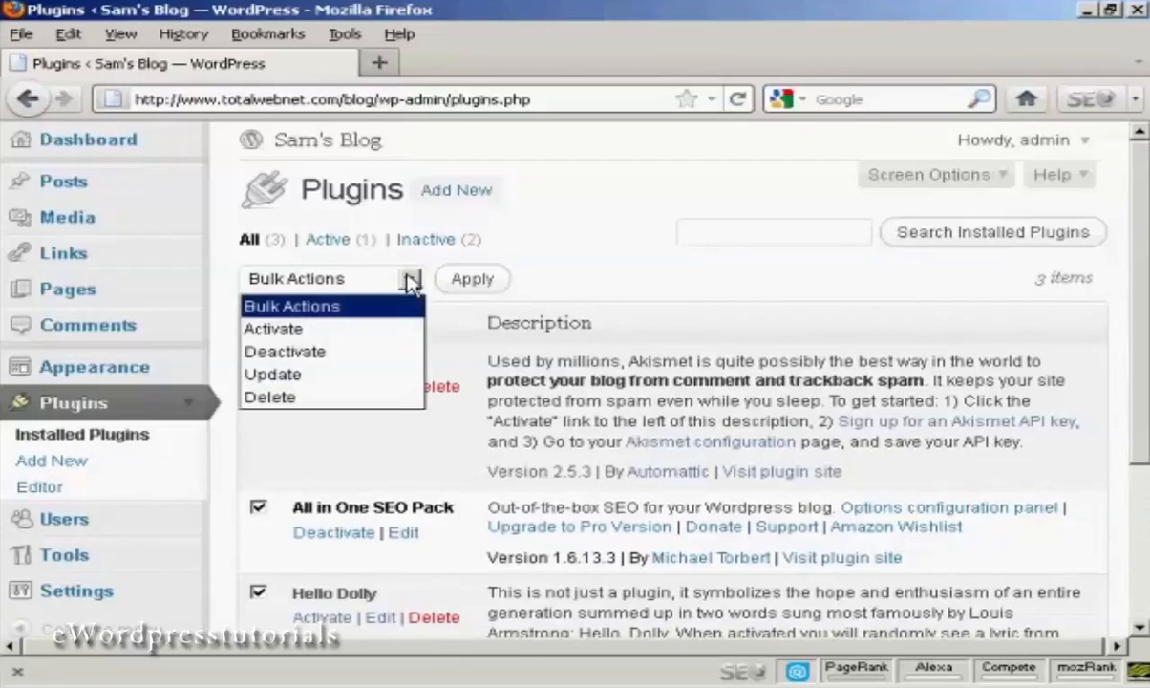
{"action": "left_click", "coordinate": [271, 373]}
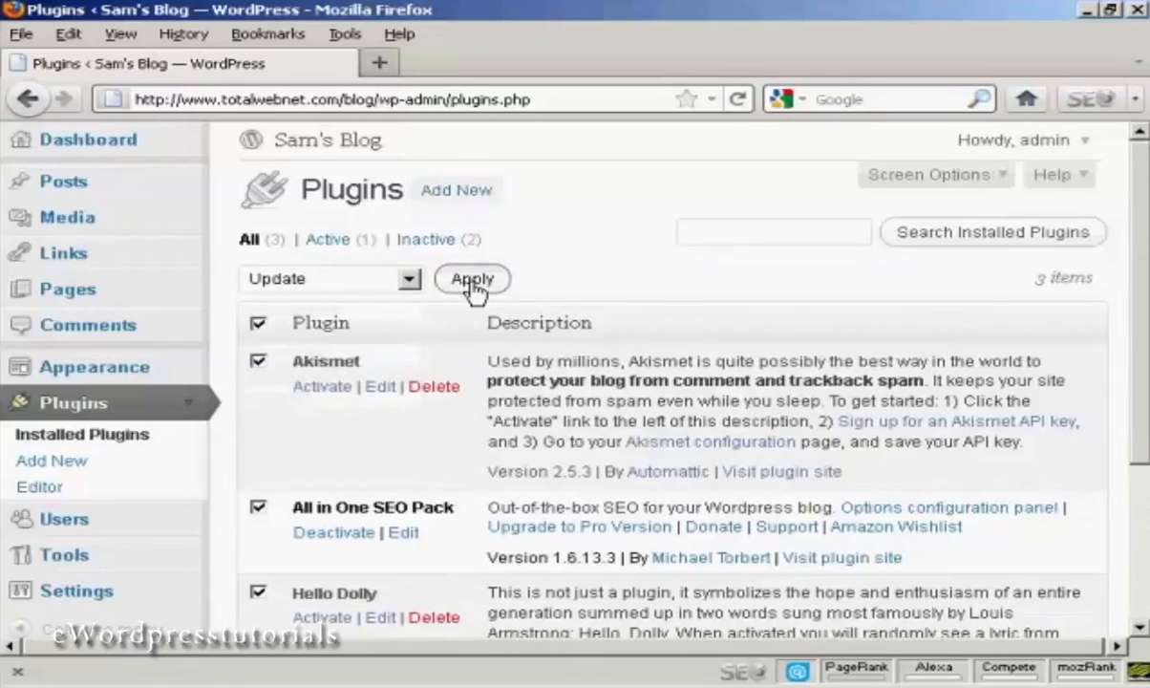
{"action": "left_click", "coordinate": [472, 279]}
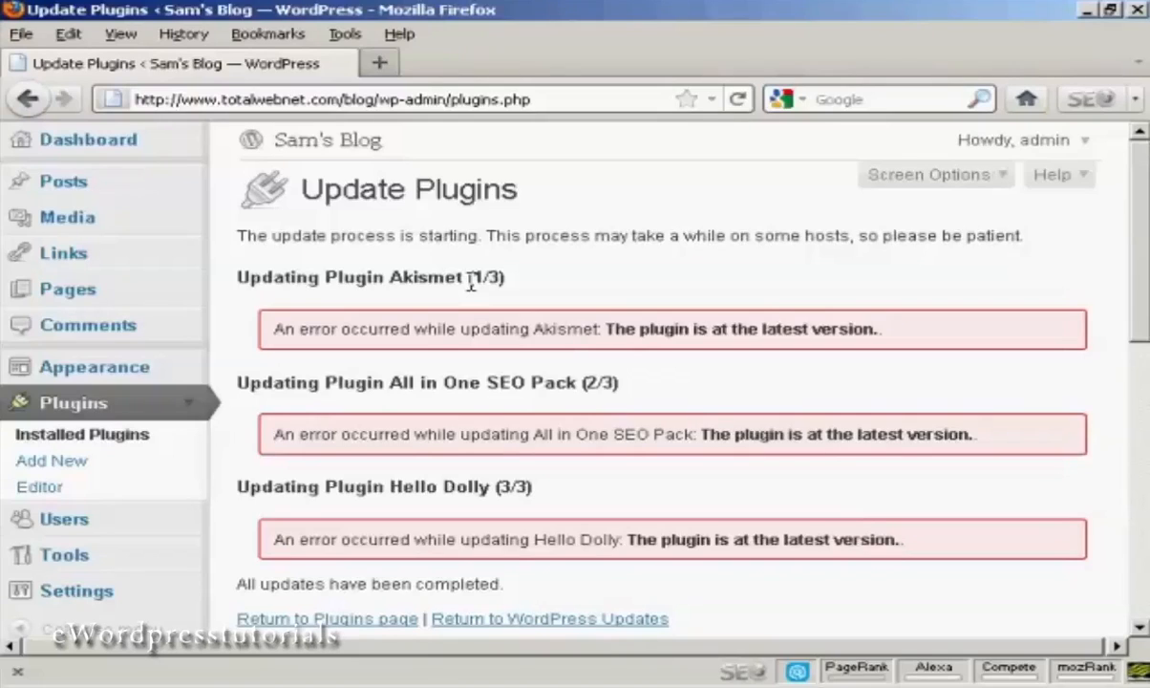
{"action": "mouse_move", "coordinate": [105, 385]}
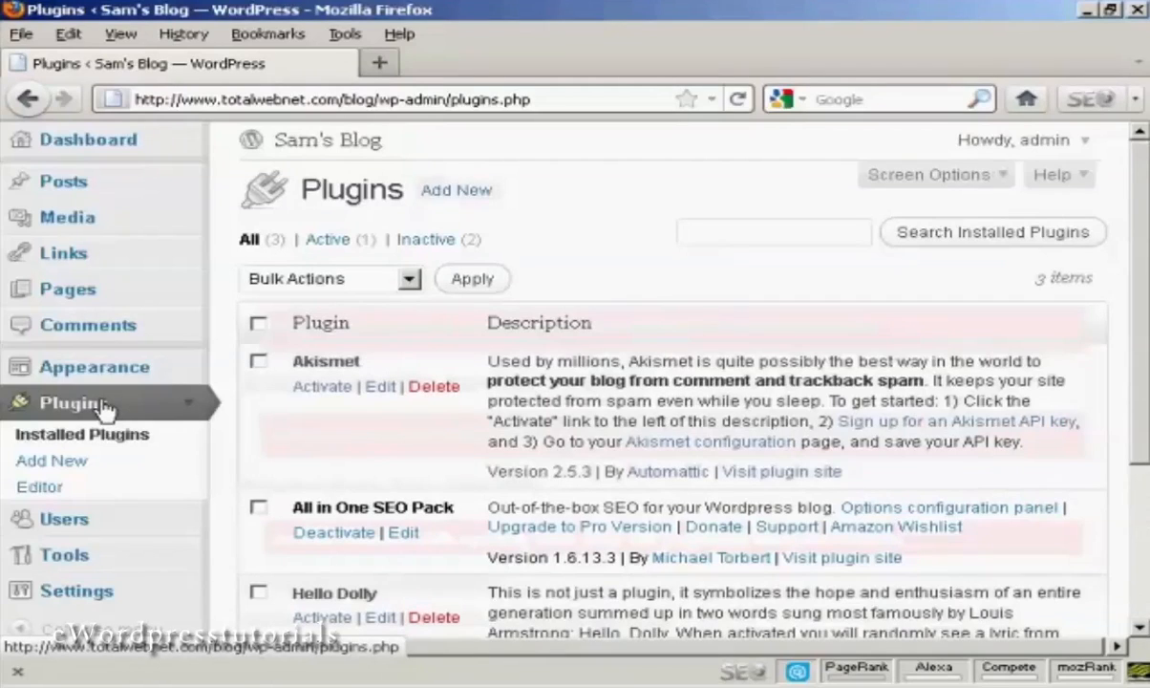
{"action": "mouse_move", "coordinate": [428, 442]}
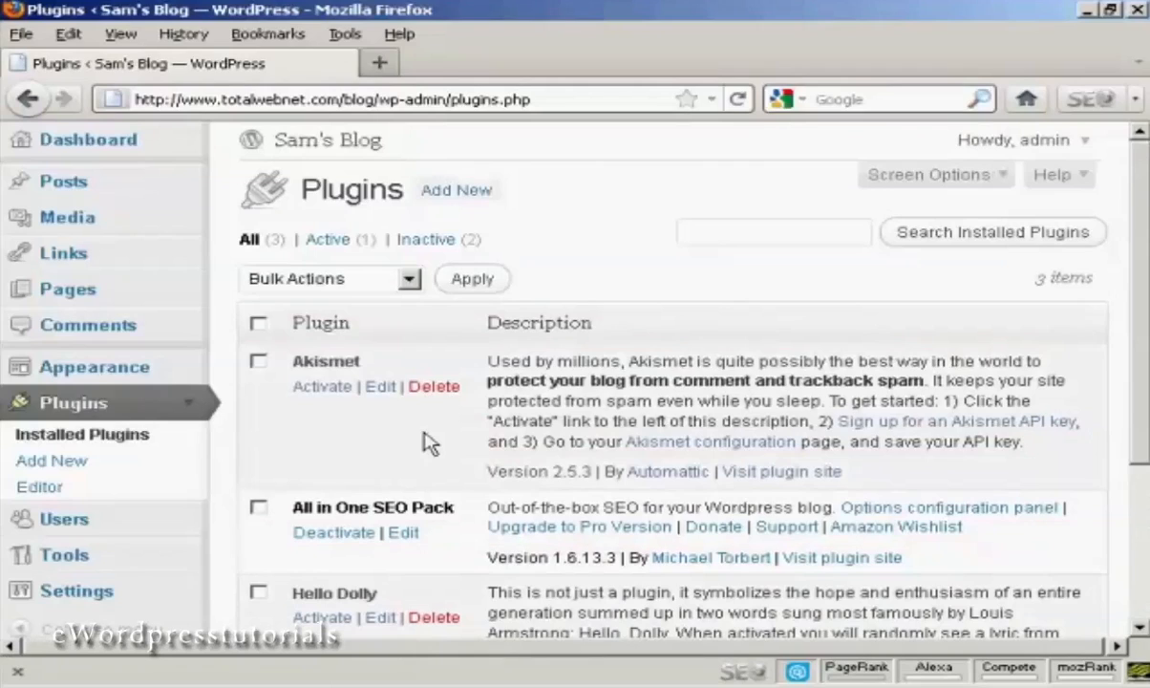
{"action": "mouse_move", "coordinate": [272, 381]}
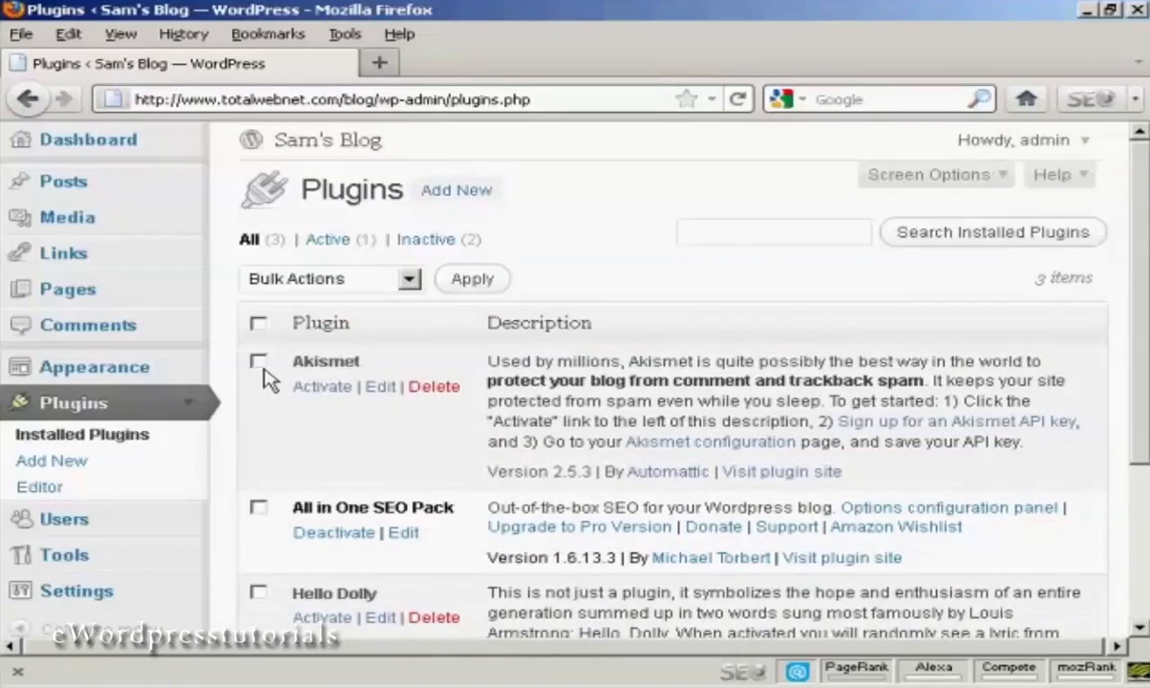
Select Akismet, set Bulk Actions to Delete and request its deletion
{"action": "left_click", "coordinate": [258, 361]}
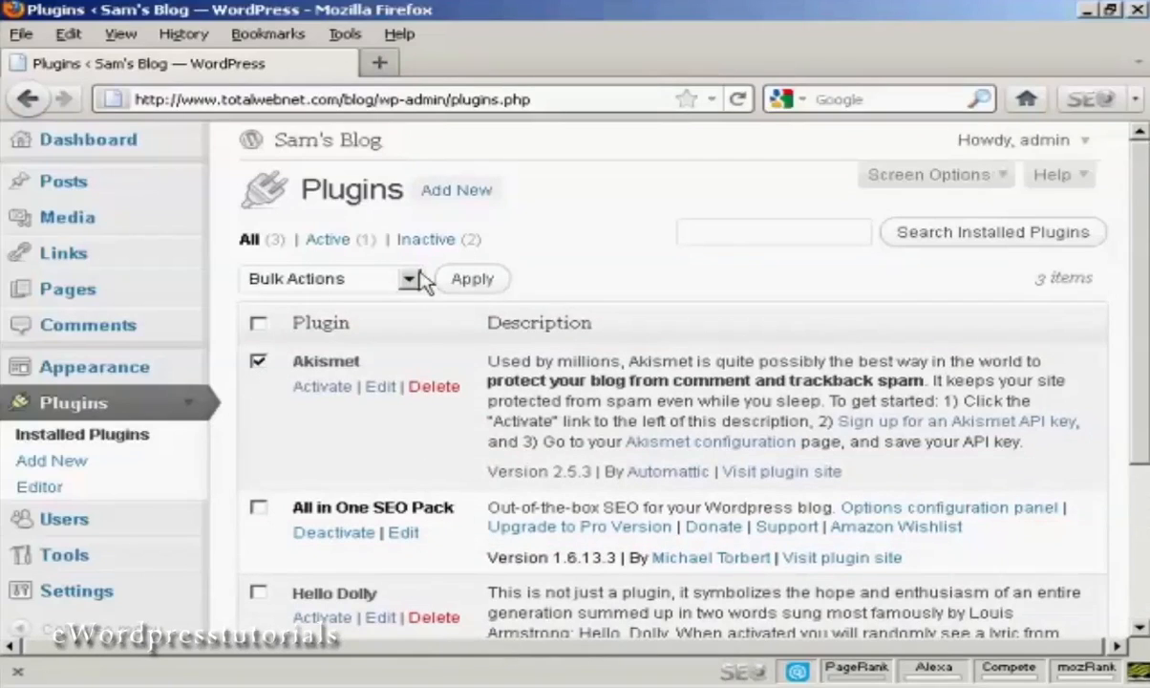
{"action": "left_click", "coordinate": [408, 279]}
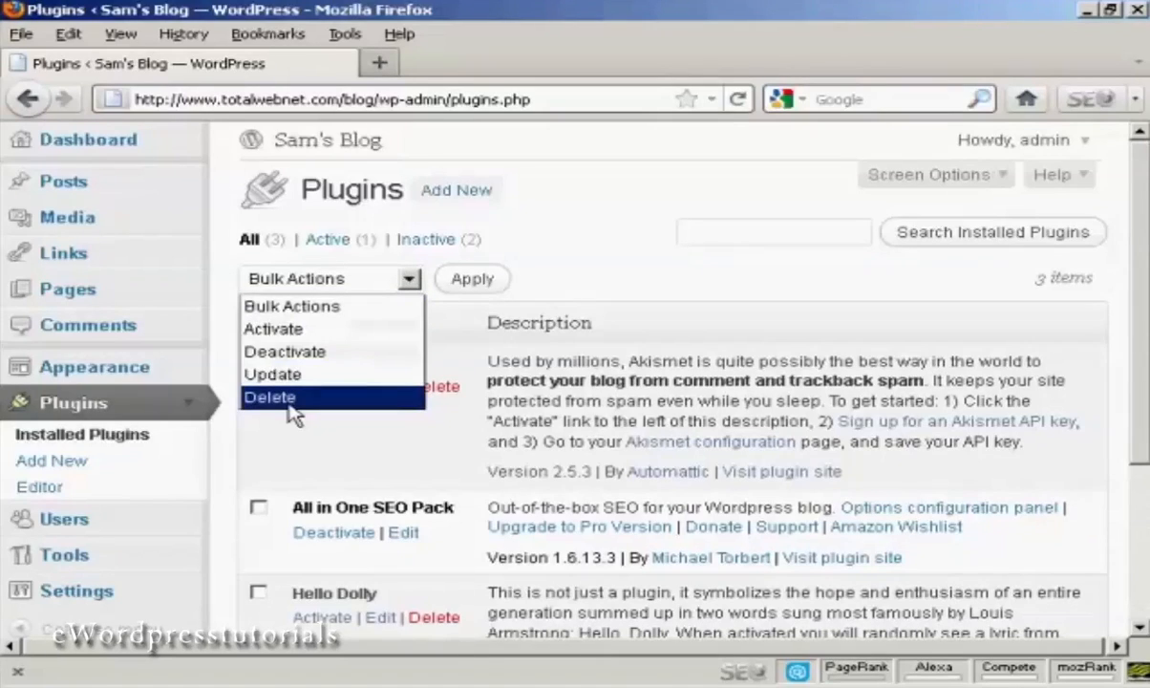
{"action": "left_click", "coordinate": [271, 396]}
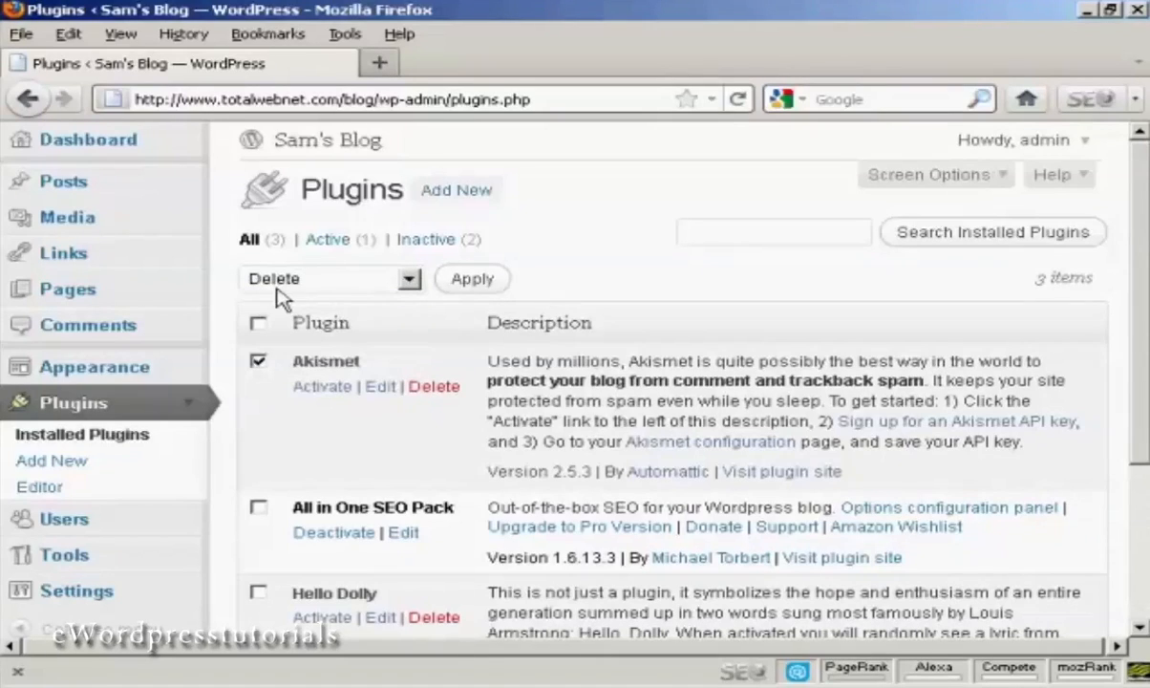
{"action": "mouse_move", "coordinate": [435, 386]}
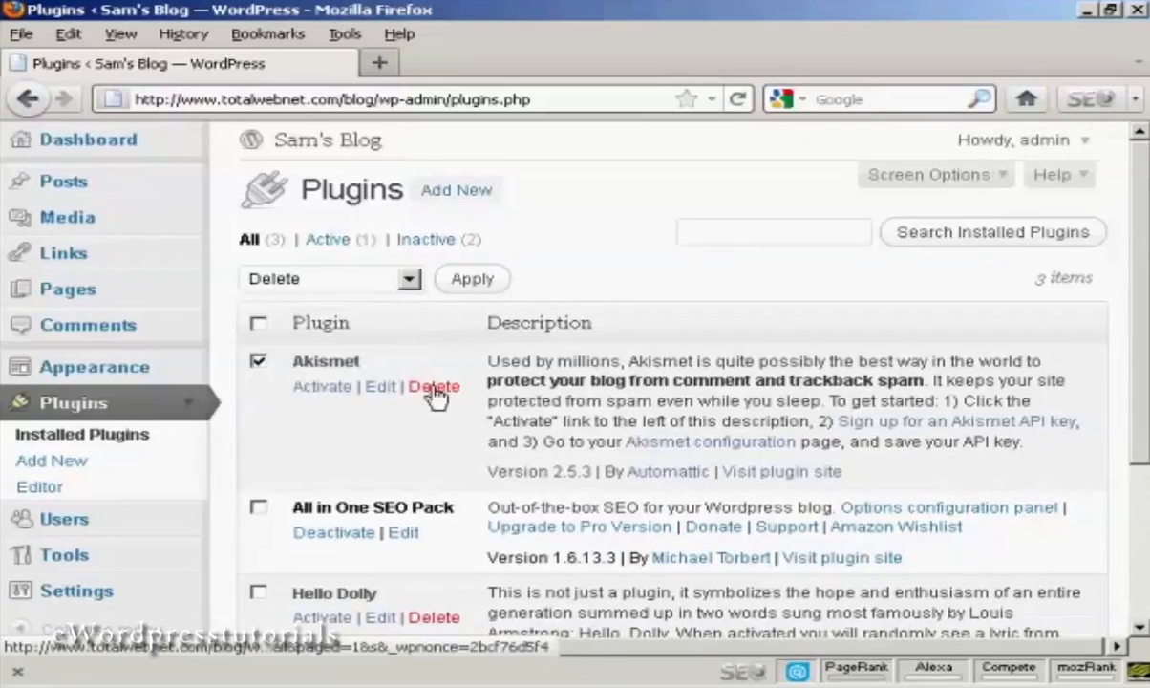
{"action": "left_click", "coordinate": [436, 385]}
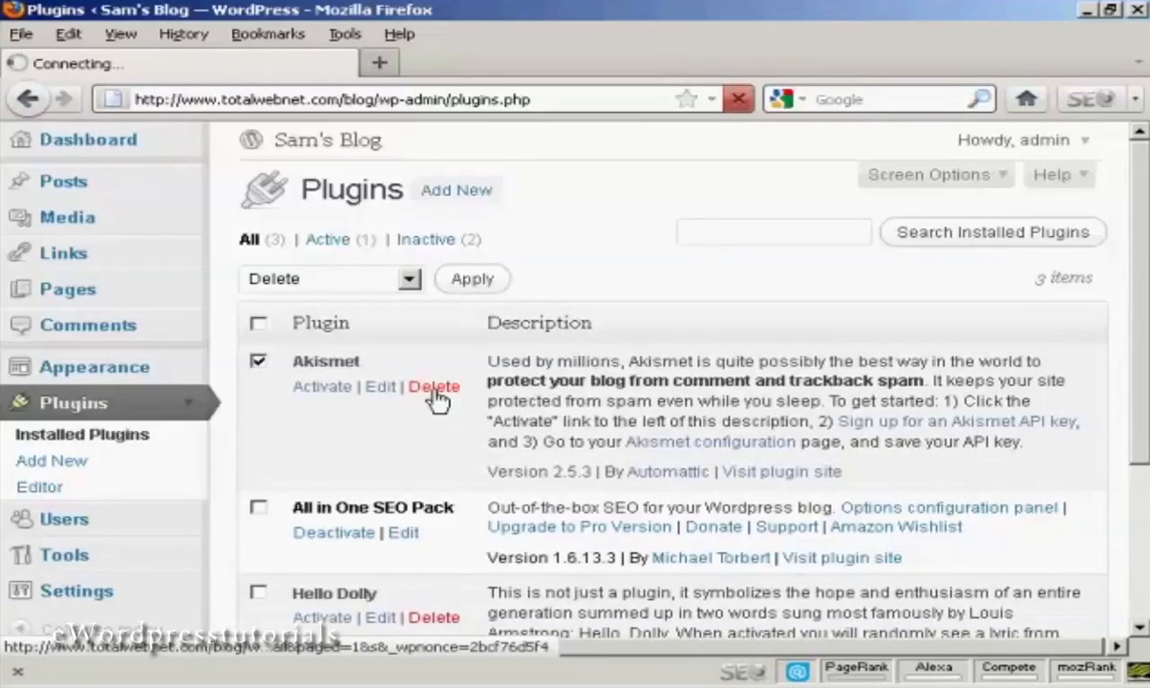
{"action": "left_click", "coordinate": [433, 386]}
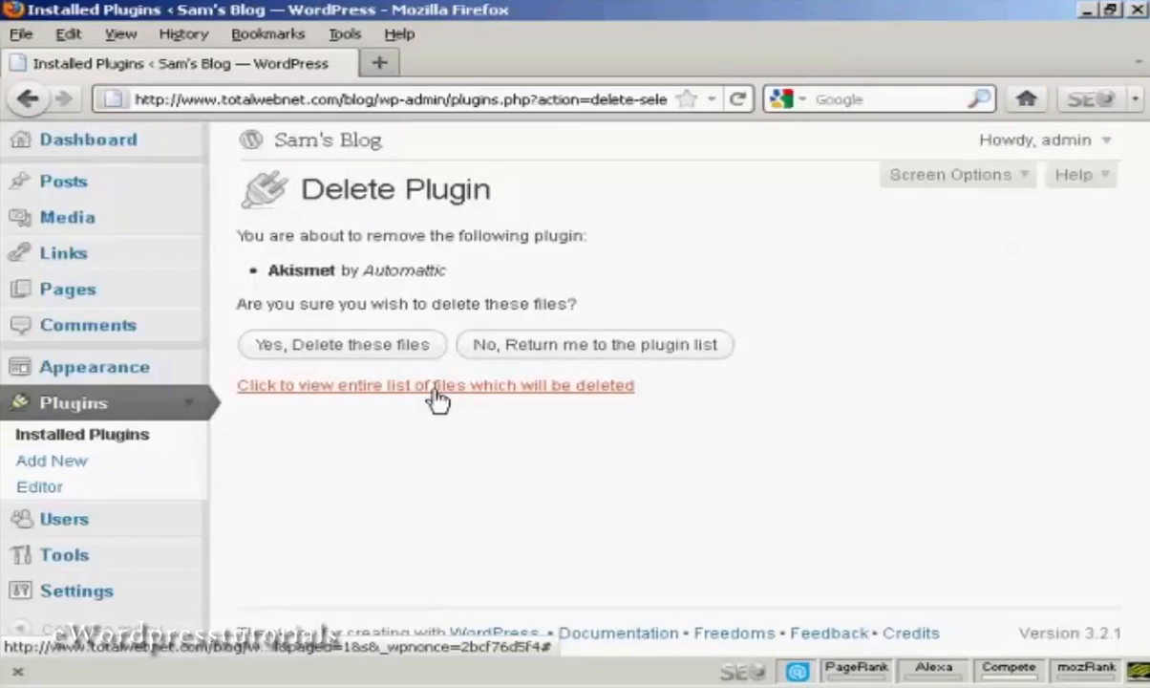
{"action": "mouse_move", "coordinate": [444, 310]}
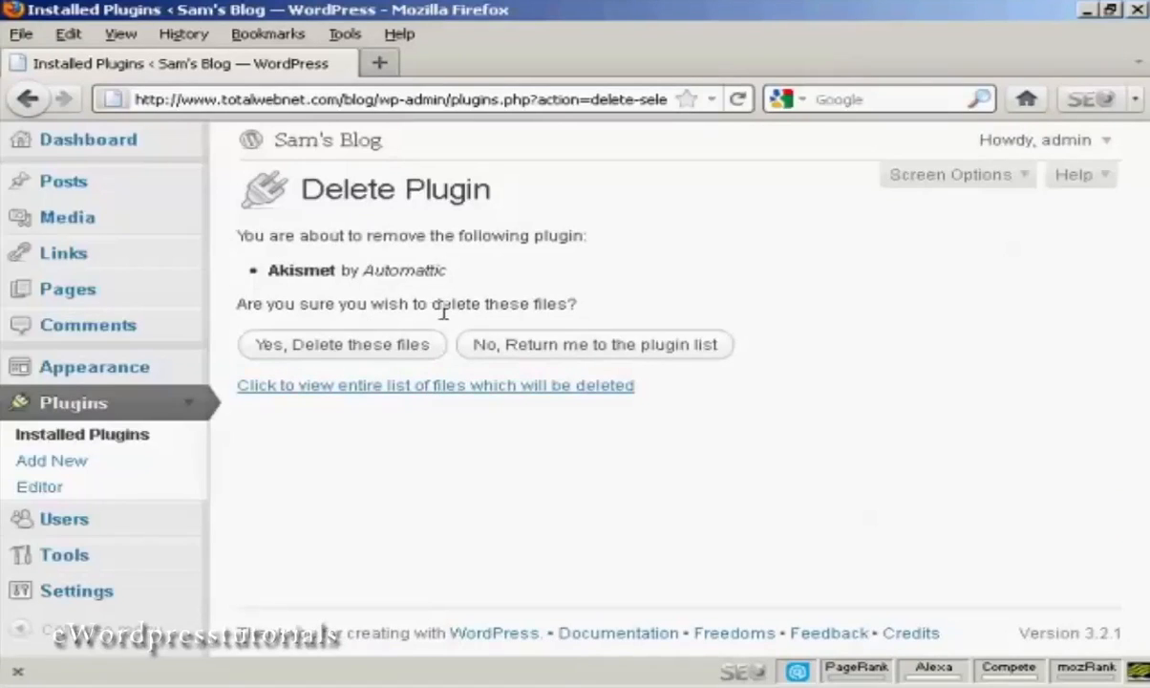
Confirm 'Yes, Delete these files' so only All in One SEO Pack and Hello Dolly remain
{"action": "left_click", "coordinate": [342, 344]}
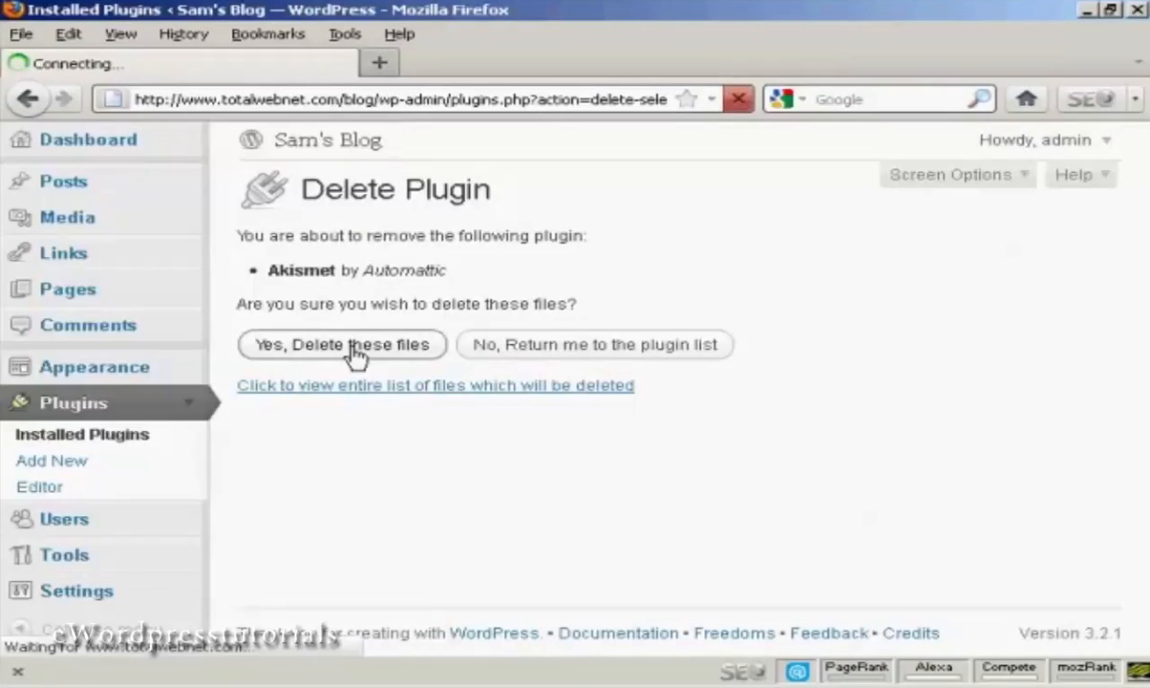
{"action": "left_click", "coordinate": [342, 344]}
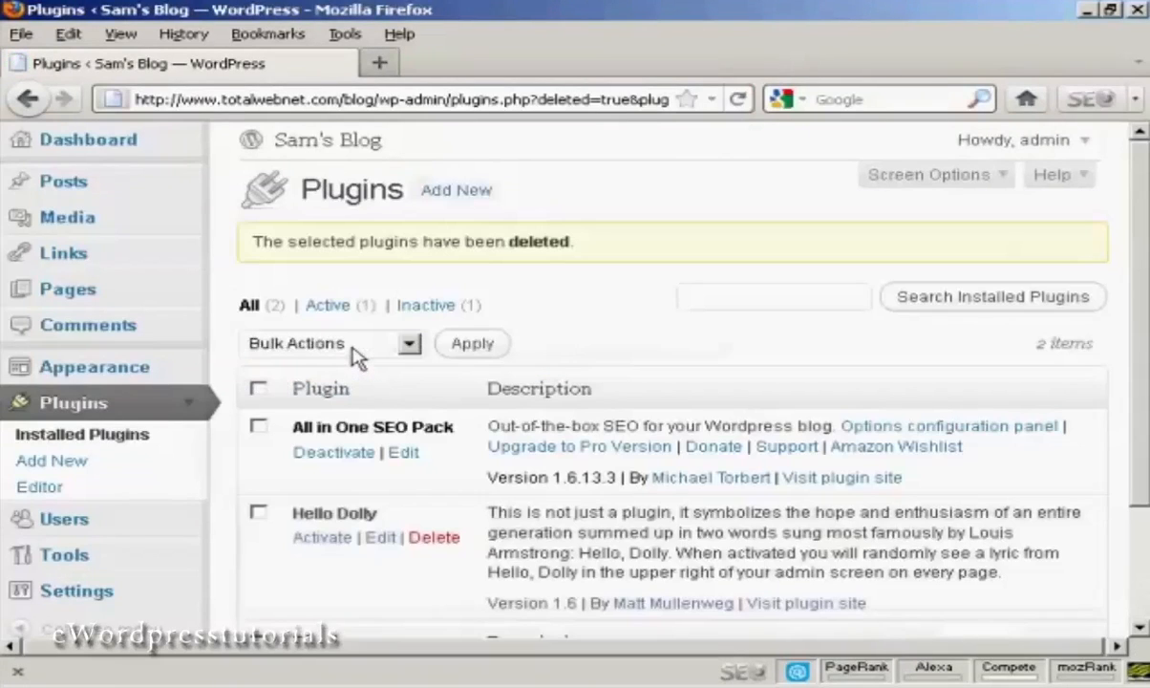